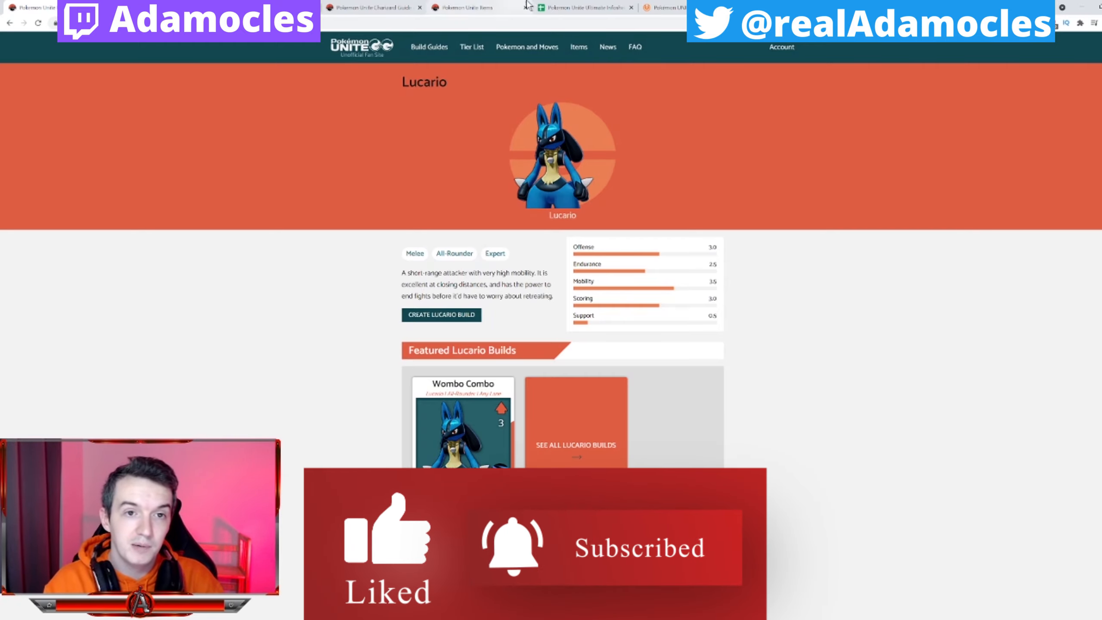
Switch from Unite-DB's Lucario page to the infosheet, showing Garchomp's ability and move details.
{"action": "left_click", "coordinate": [584, 8]}
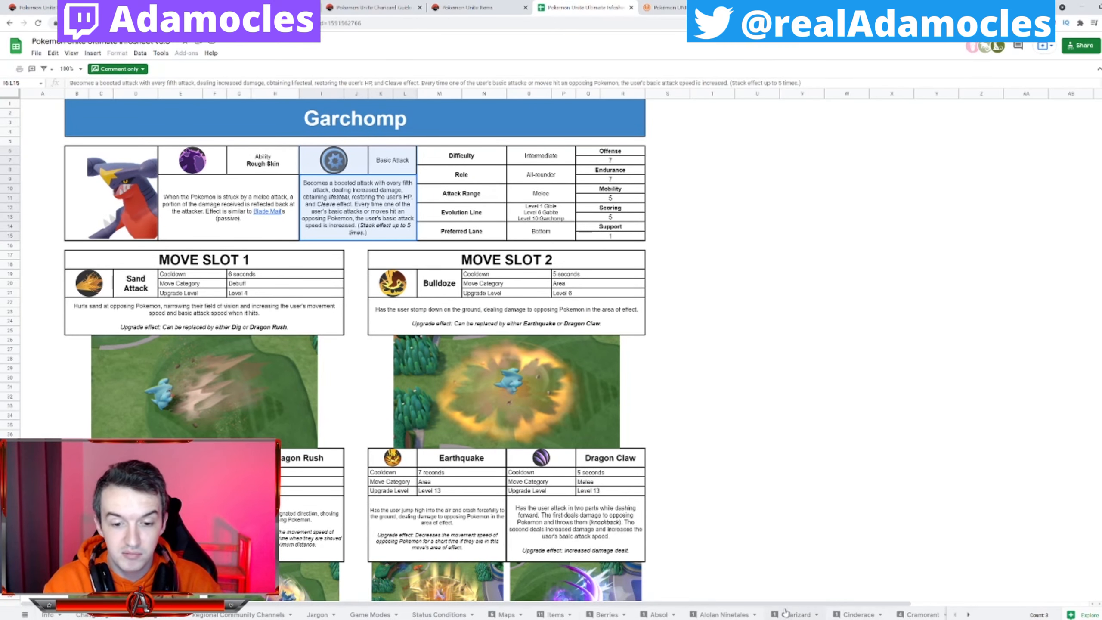
Show the Maps sheet with the Remote Island map, item legend and changelog.
{"action": "left_click", "coordinate": [502, 614]}
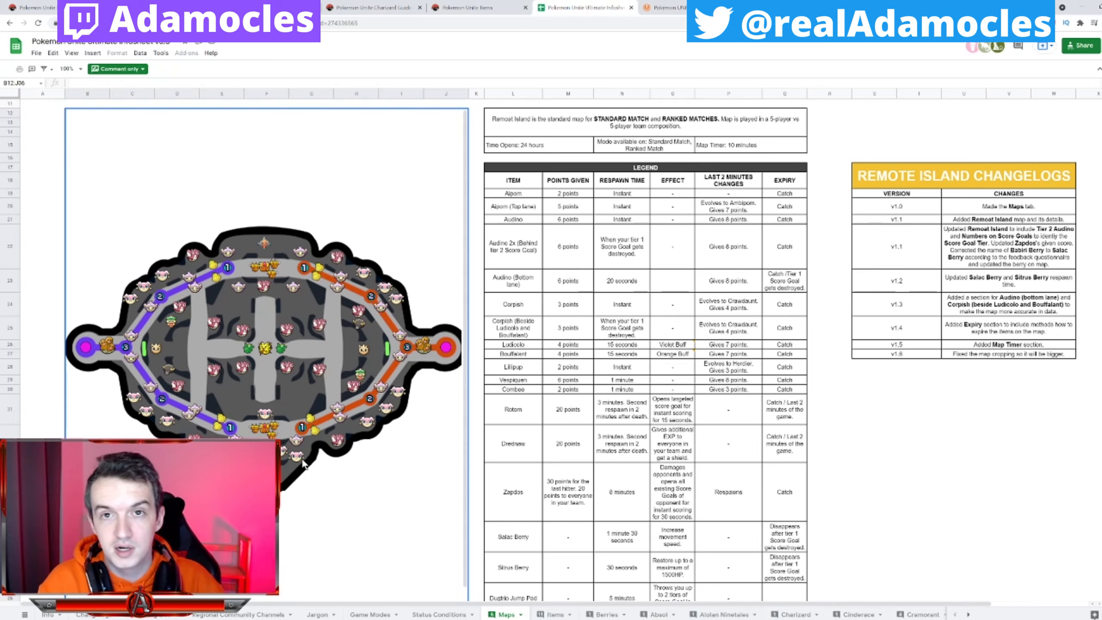
View the official All-Rounder roster (Charizard, Lucario, Machamp, Garchomp), then return to Sheets.
{"action": "left_click", "coordinate": [372, 7]}
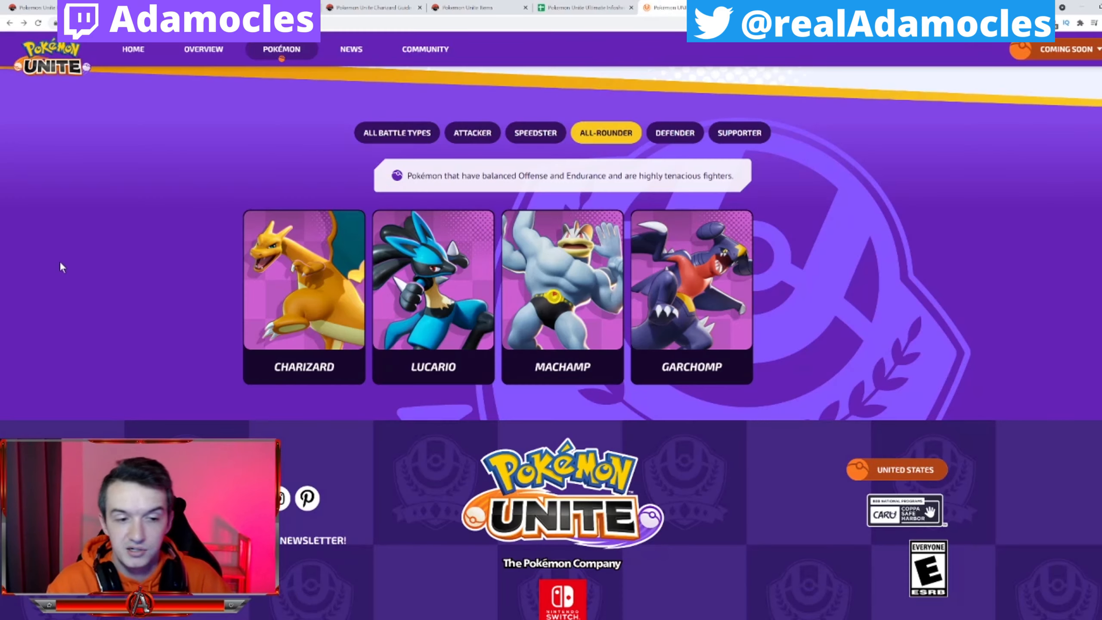
{"action": "mouse_move", "coordinate": [288, 70]}
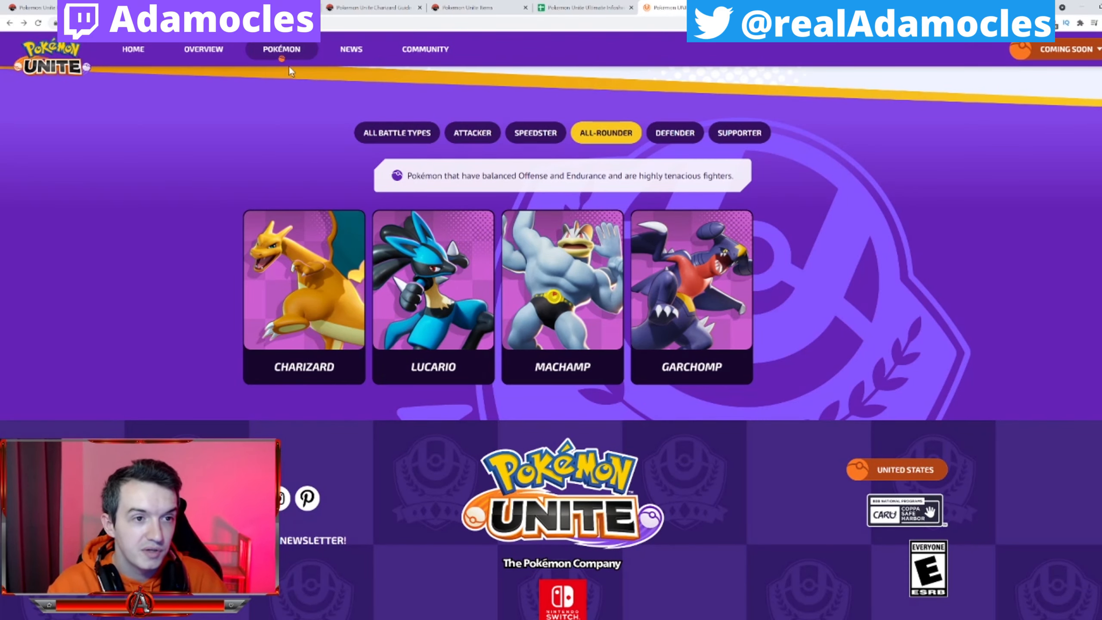
{"action": "left_click", "coordinate": [585, 8]}
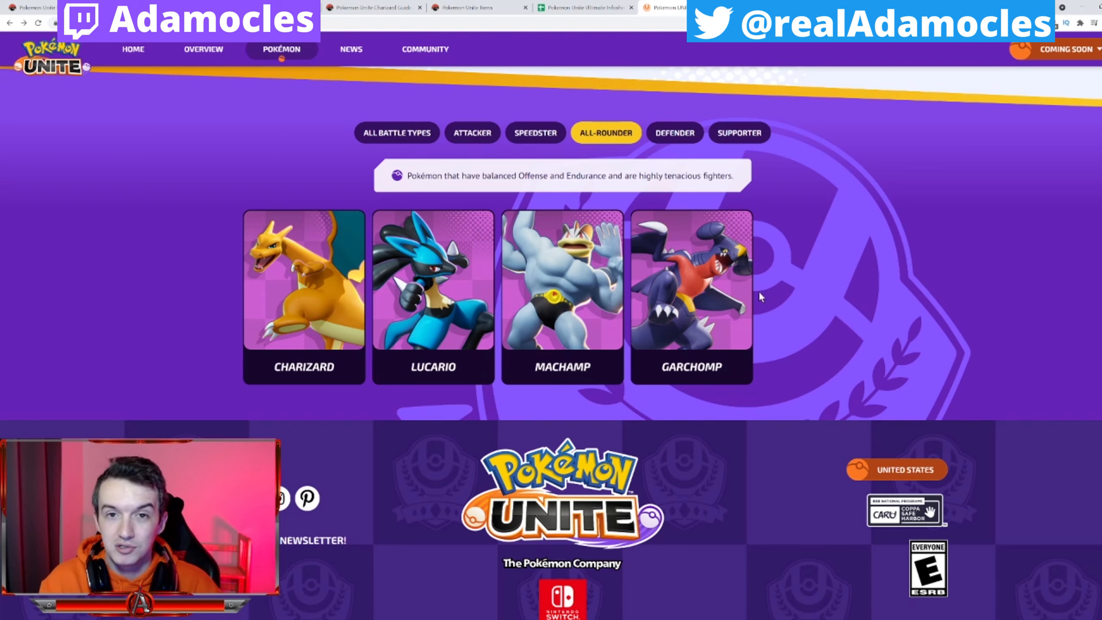
{"action": "mouse_move", "coordinate": [819, 173]}
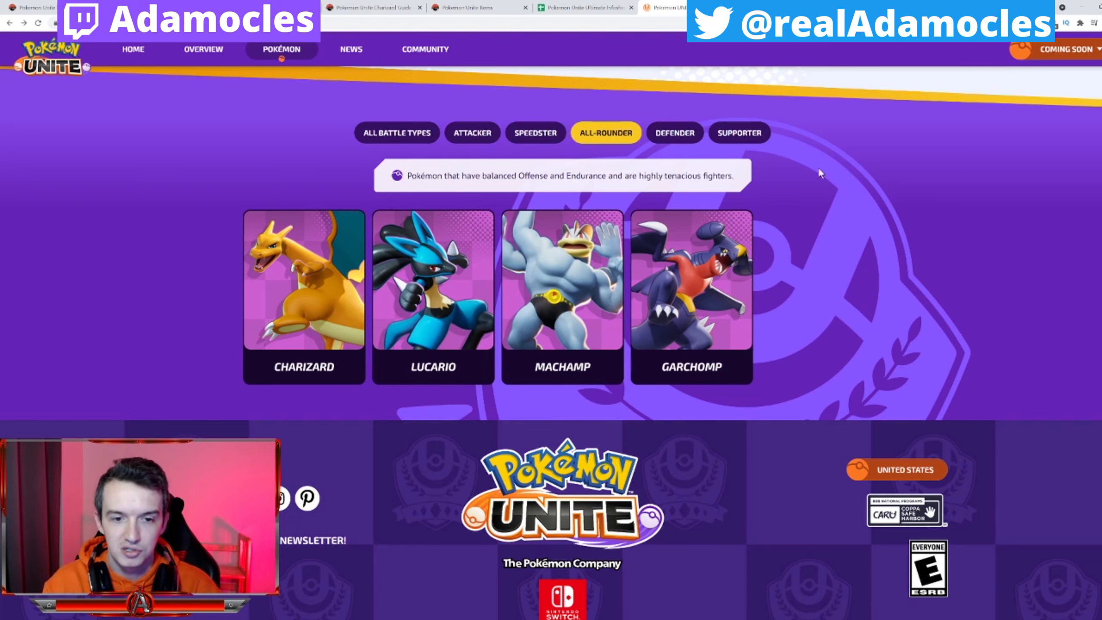
{"action": "mouse_move", "coordinate": [902, 185]}
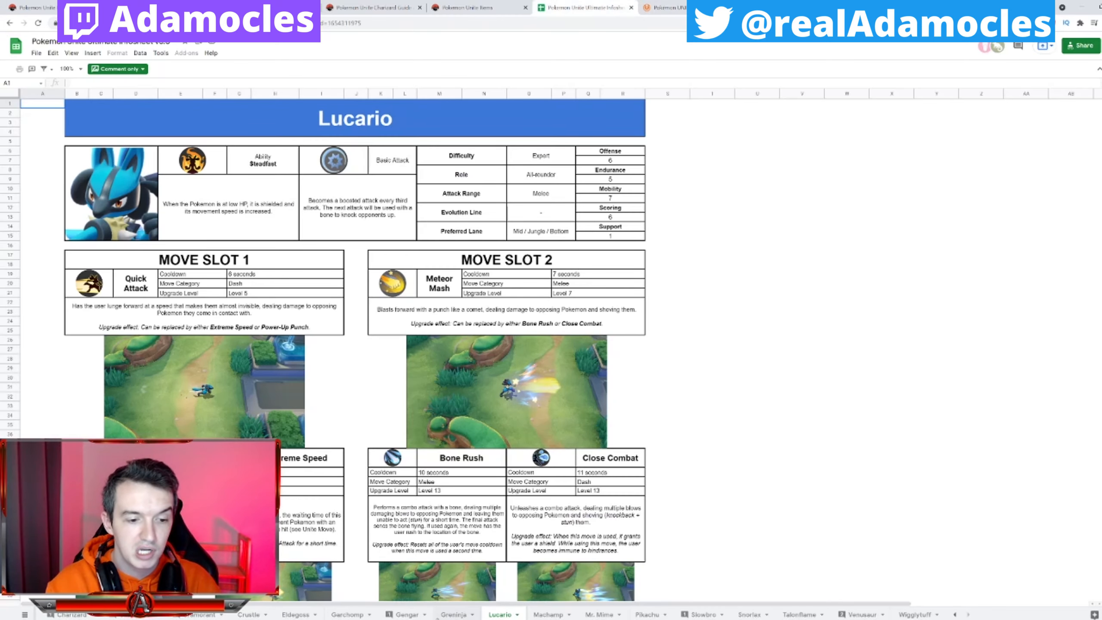
Bring up Garchomp's sheet and scroll to its ability, basic attack and move slots.
{"action": "left_click", "coordinate": [346, 615]}
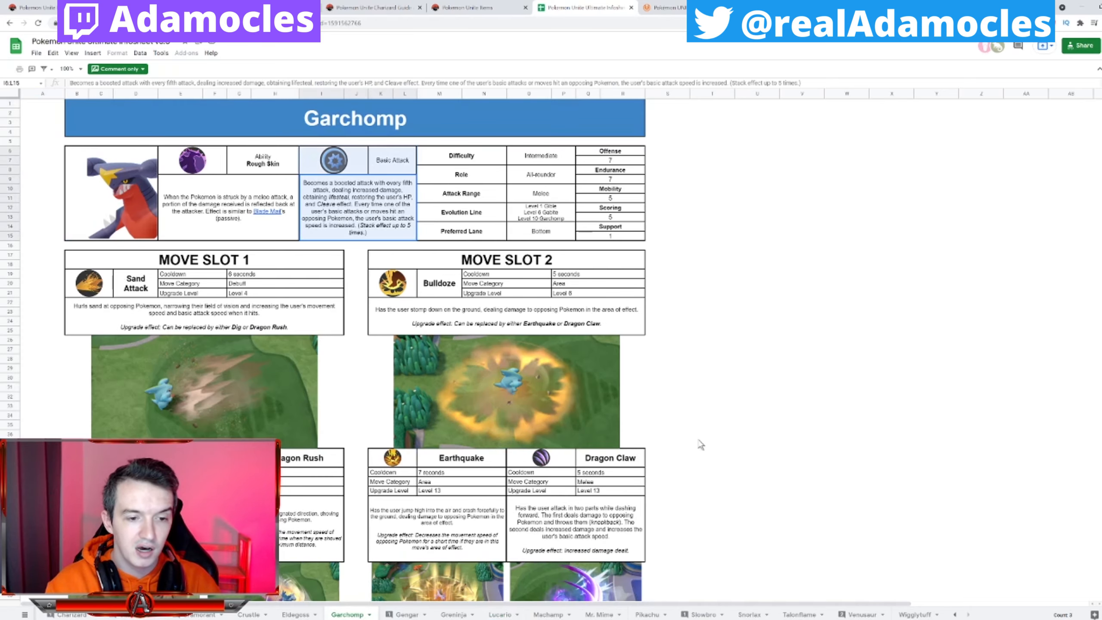
{"action": "scroll", "scroll_direction": "down", "scroll_amount": 3}
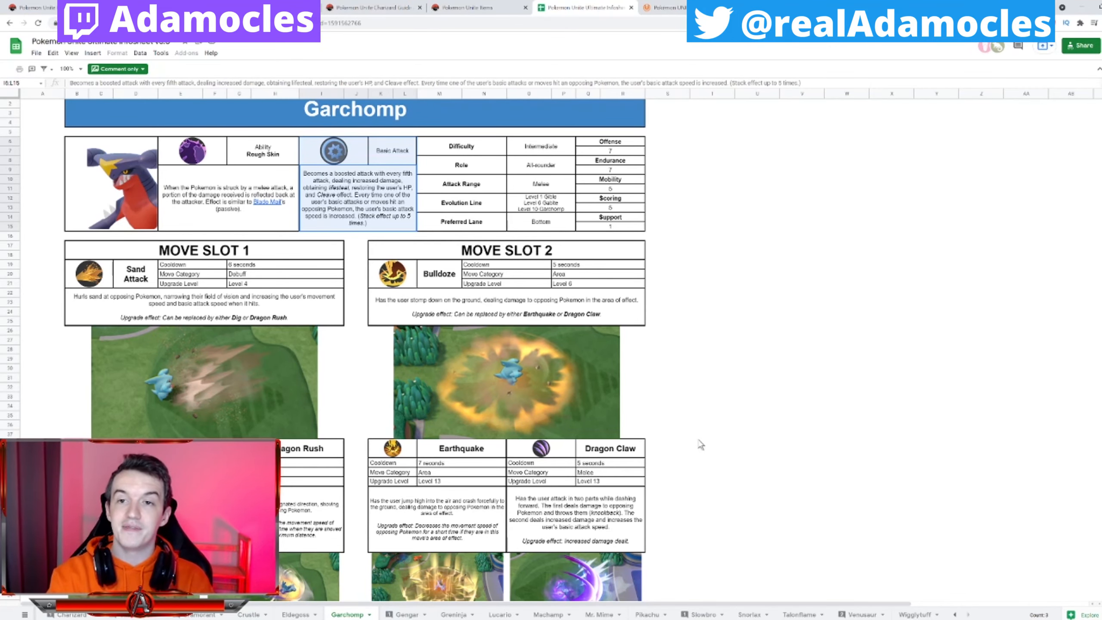
{"action": "mouse_move", "coordinate": [645, 313]}
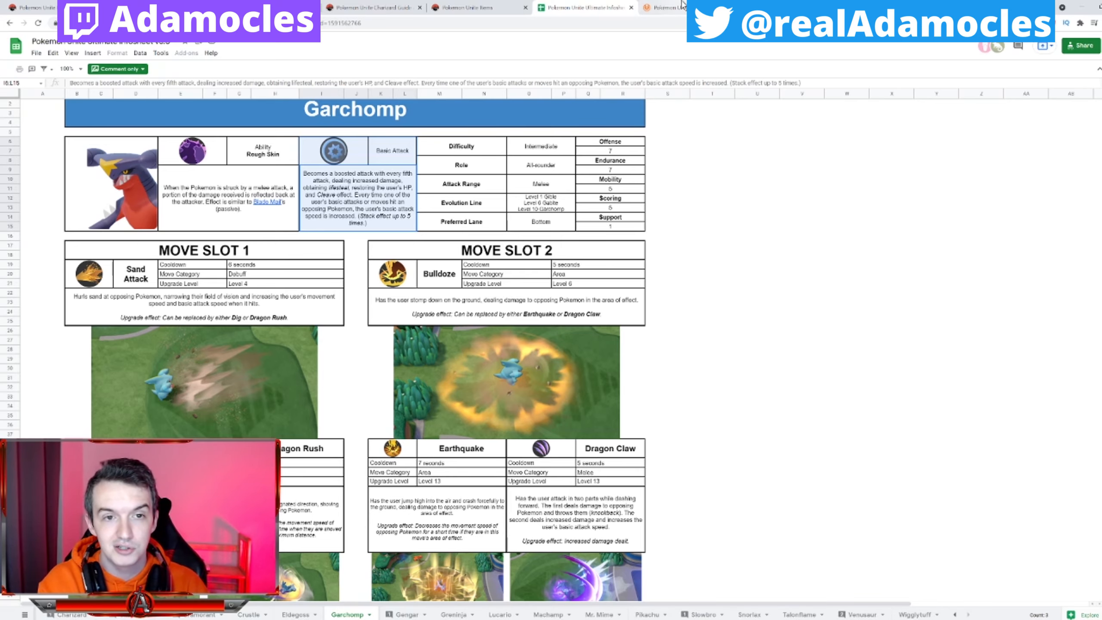
{"action": "left_click", "coordinate": [664, 7]}
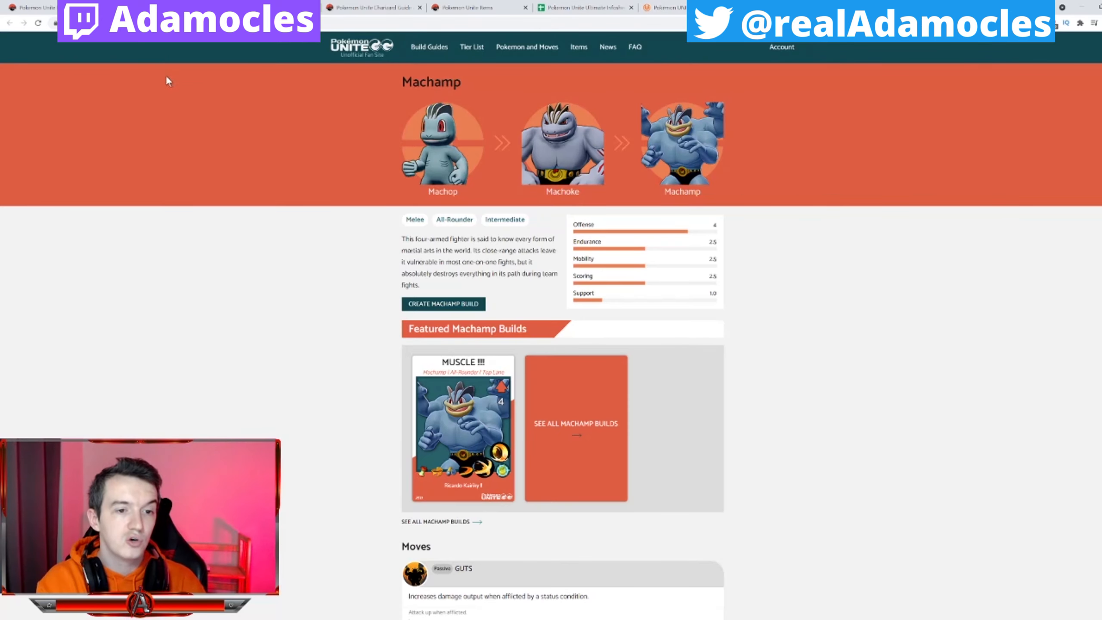
{"action": "mouse_move", "coordinate": [154, 90]}
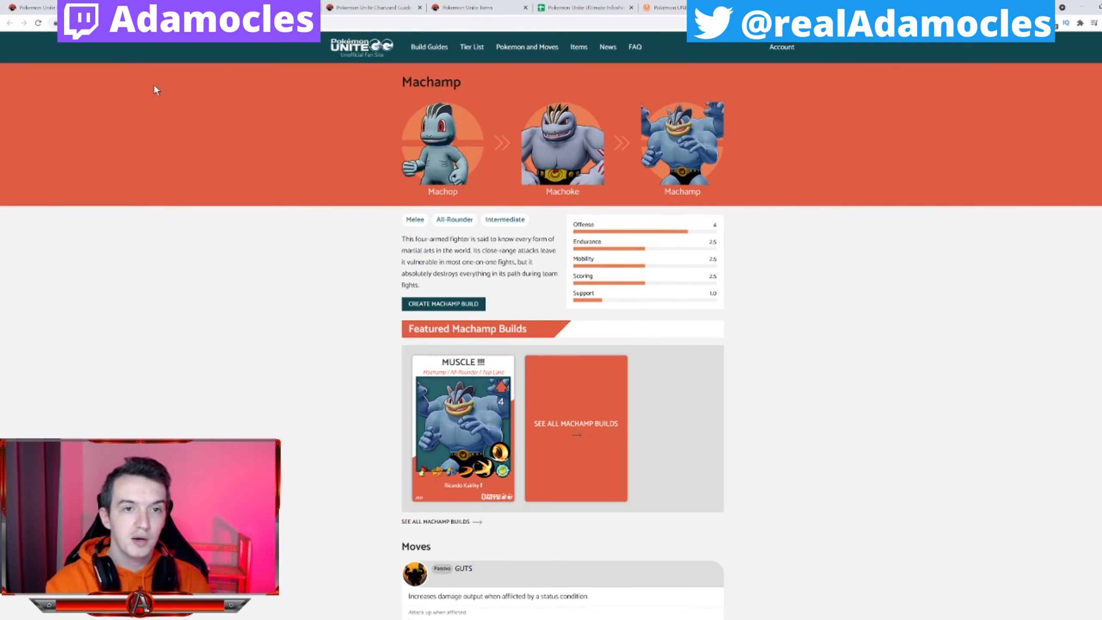
{"action": "left_click", "coordinate": [585, 8]}
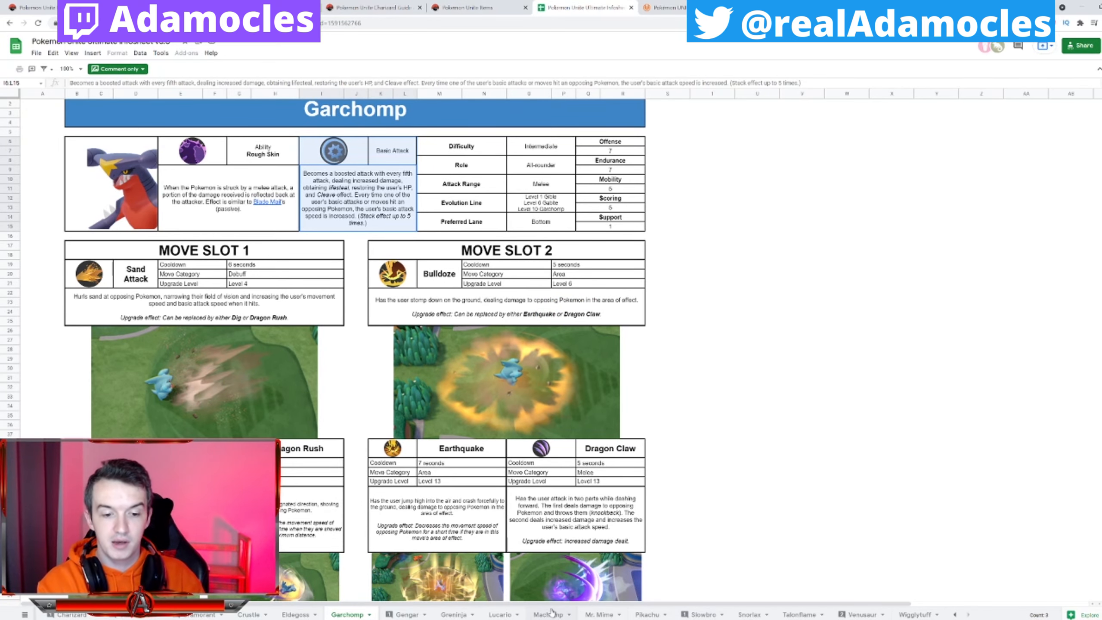
Review the Machamp and Maps sheets, then go back to Unite-DB's Machamp page.
{"action": "left_click", "coordinate": [551, 614]}
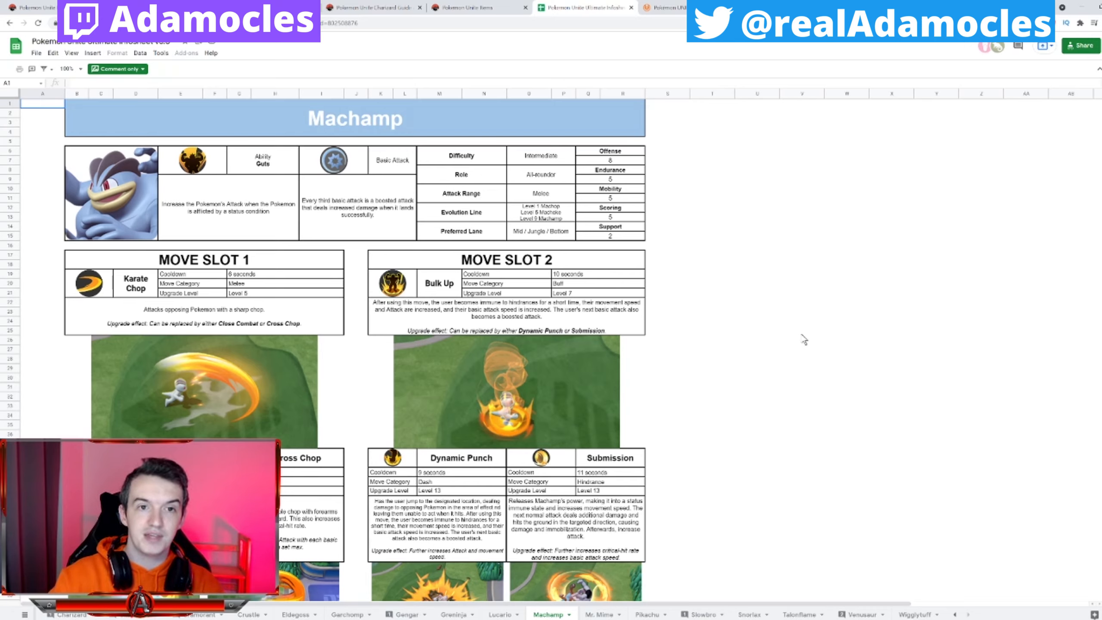
{"action": "mouse_move", "coordinate": [653, 381]}
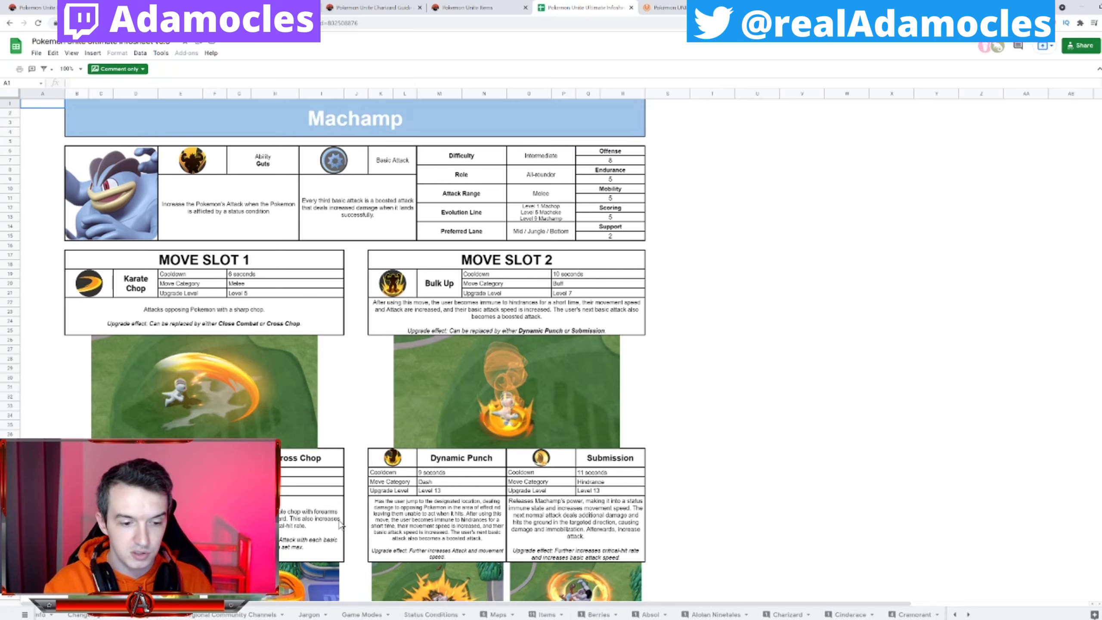
{"action": "left_click", "coordinate": [503, 613]}
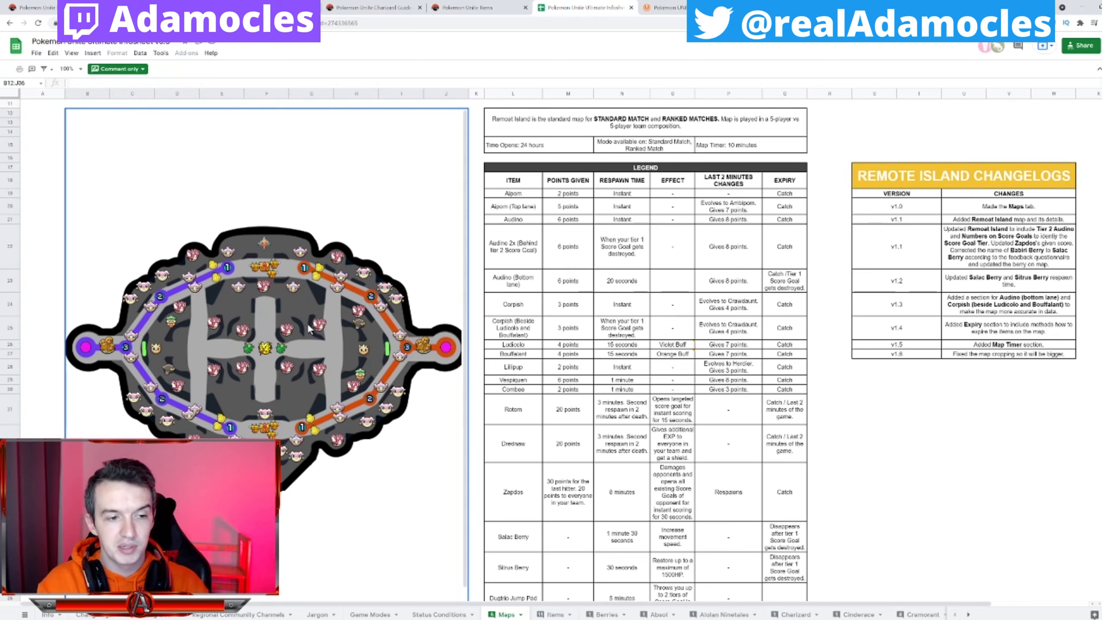
{"action": "mouse_move", "coordinate": [322, 359]}
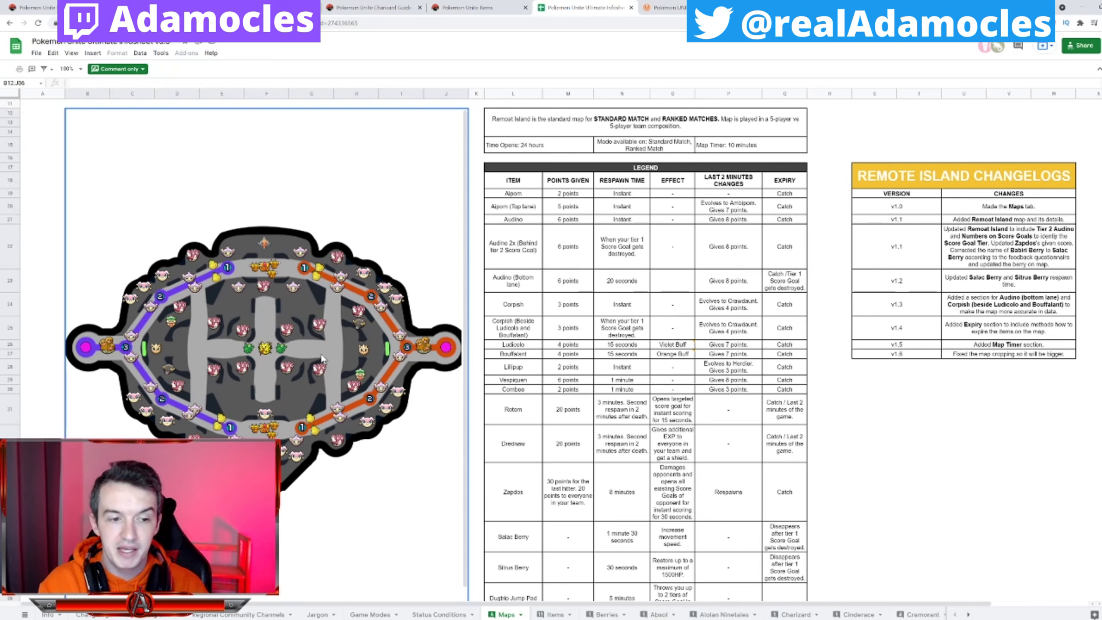
{"action": "mouse_move", "coordinate": [266, 374]}
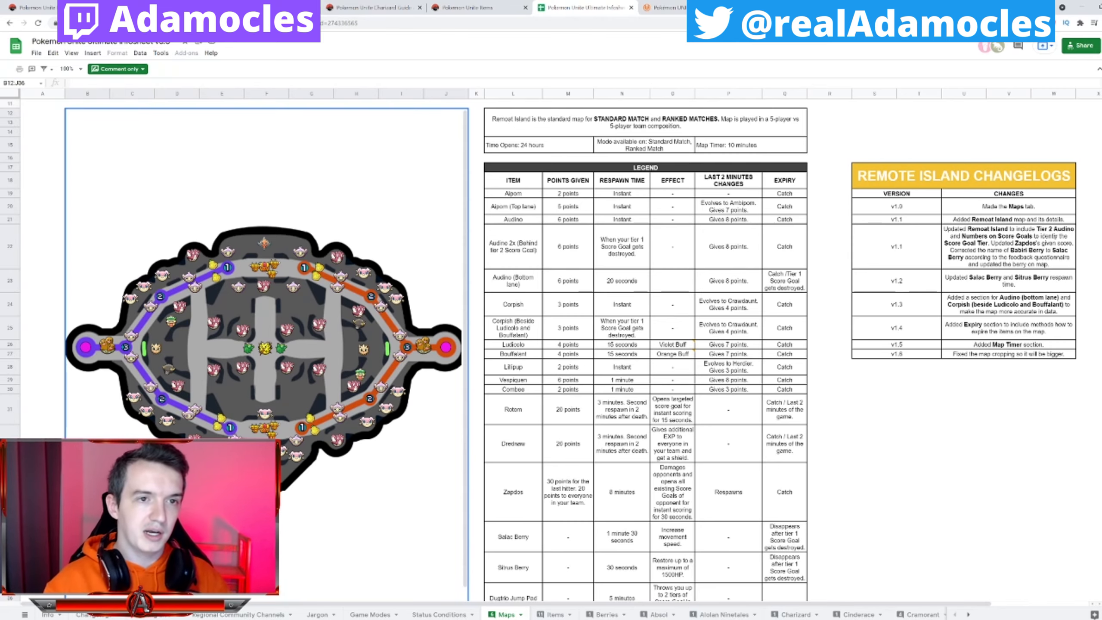
{"action": "left_click", "coordinate": [582, 8]}
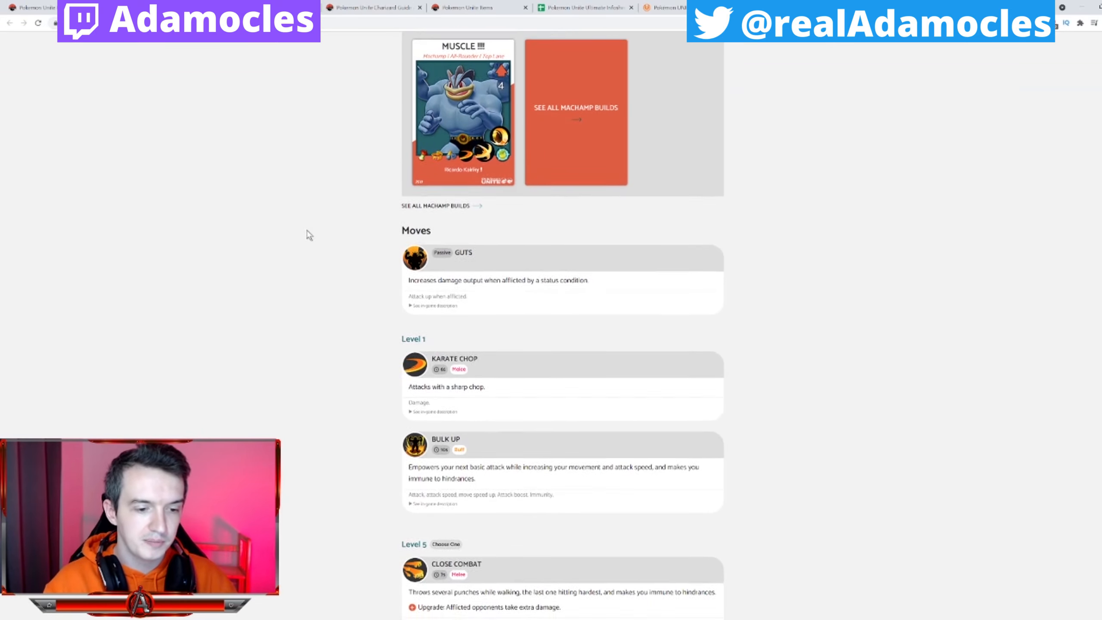
Scroll Machamp's moves: Karate Chop, Bulk Up, Close Combat, Cross Chop and Dynamic Punch.
{"action": "scroll", "scroll_direction": "down", "scroll_amount": 3}
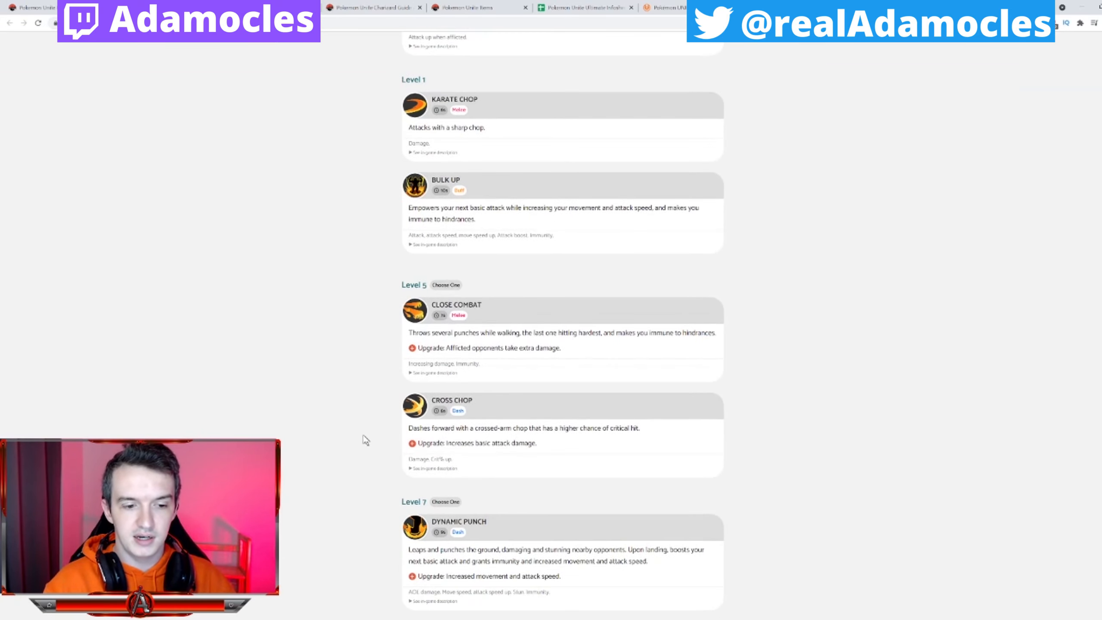
{"action": "scroll", "scroll_direction": "up", "scroll_amount": 3}
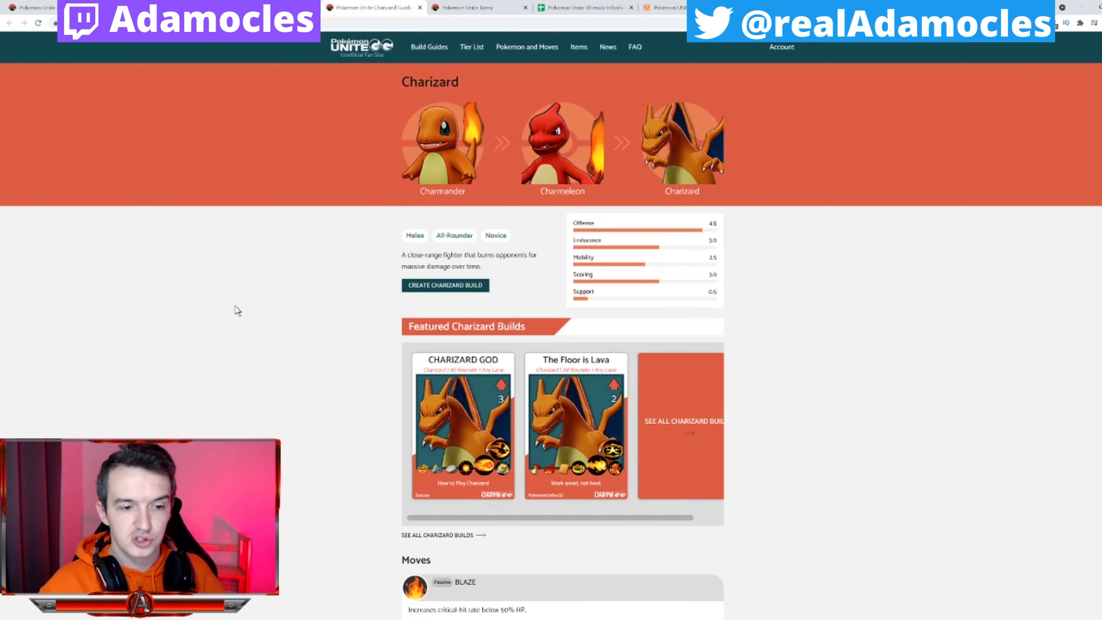
Scroll Charizard's Unite-DB page down to its moves, from Blaze to Fire Blast.
{"action": "scroll", "scroll_direction": "down", "scroll_amount": 3}
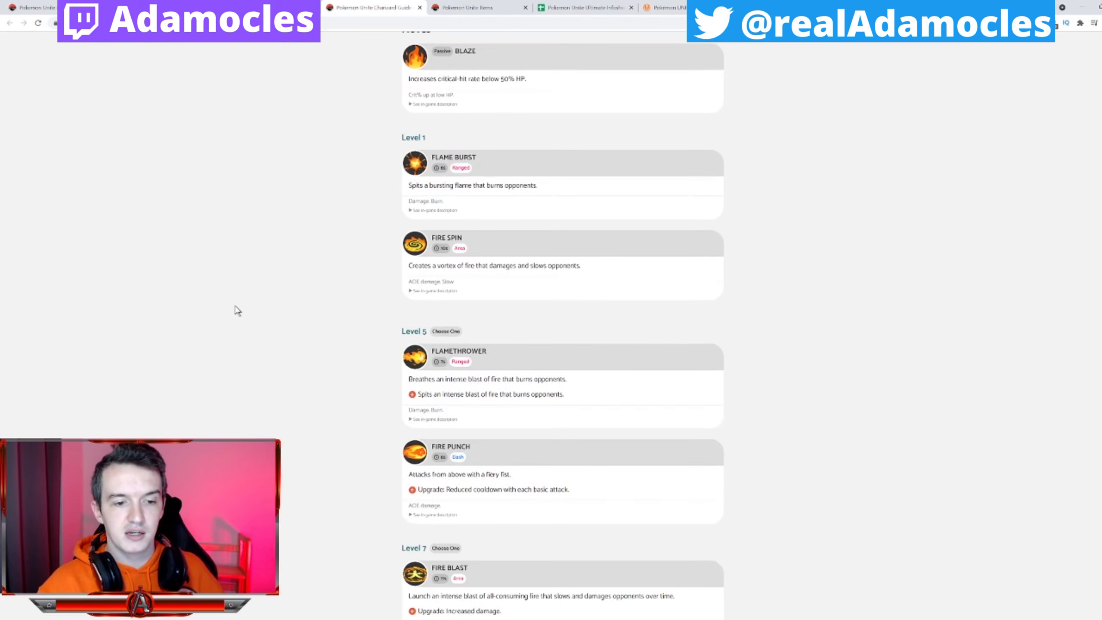
{"action": "mouse_move", "coordinate": [326, 455]}
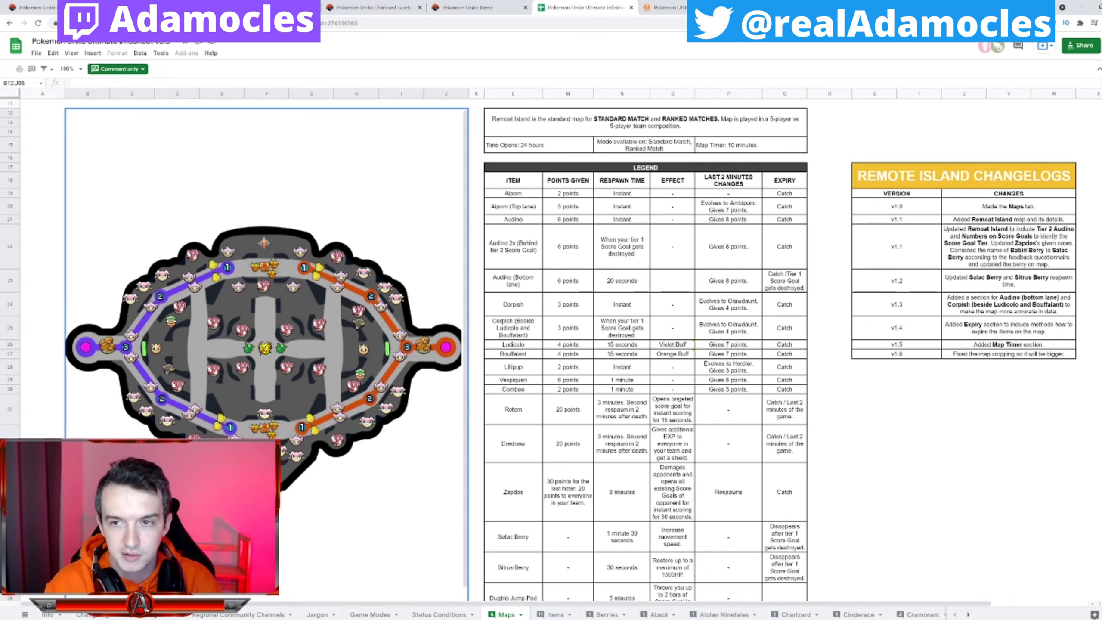
Scroll the Maps sheet's Remote Island map, item legend and changelog.
{"action": "scroll", "scroll_direction": "down", "scroll_amount": 3}
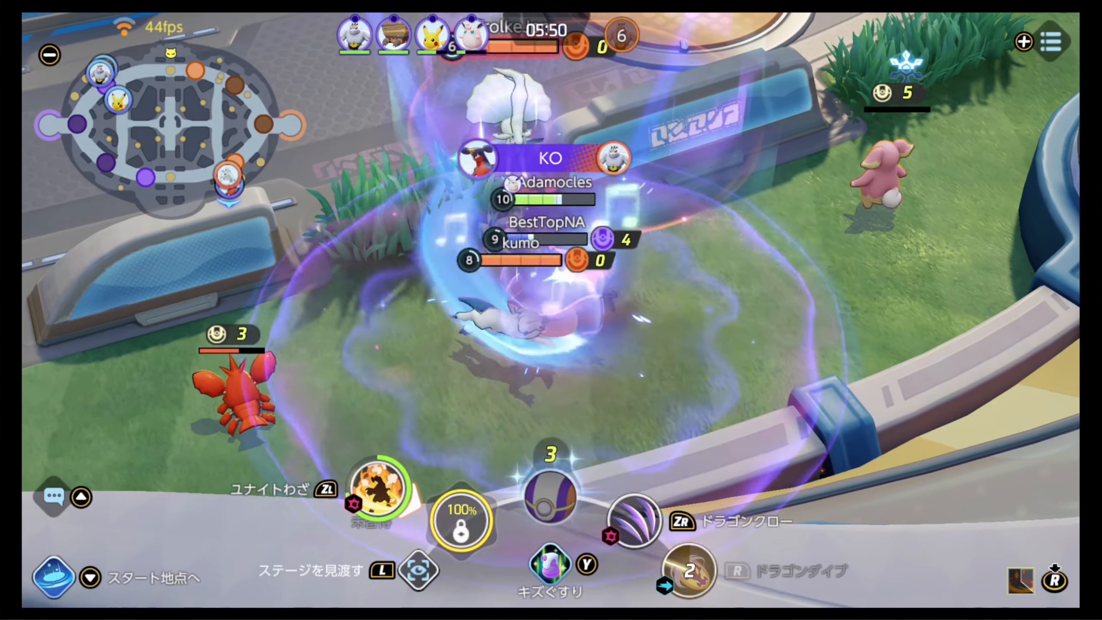
{"action": "left_click", "coordinate": [684, 571]}
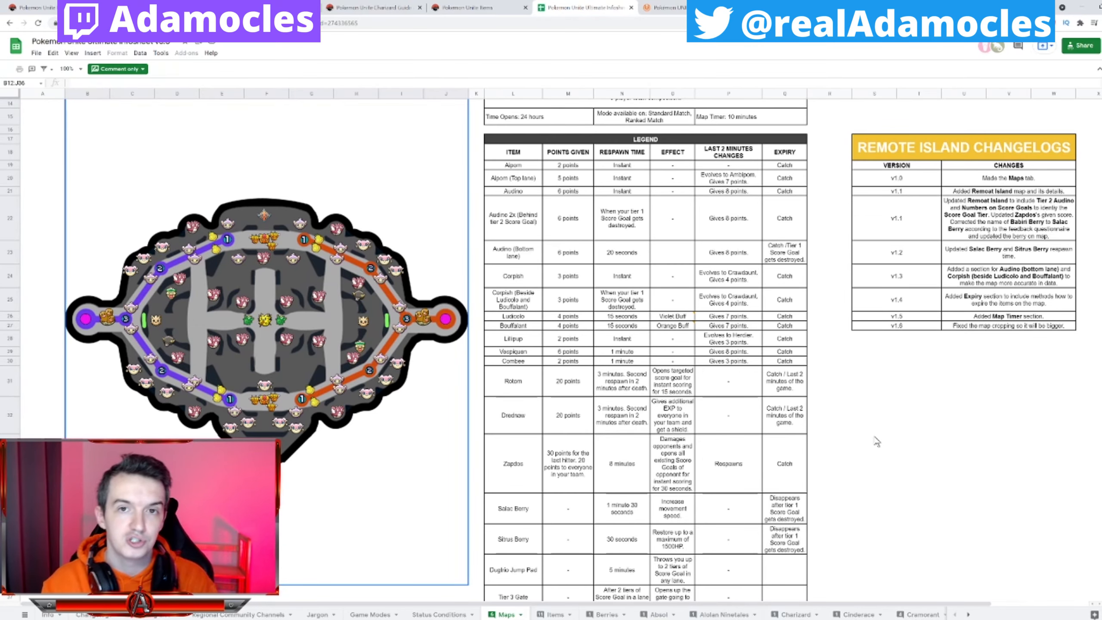
{"action": "mouse_move", "coordinate": [679, 494]}
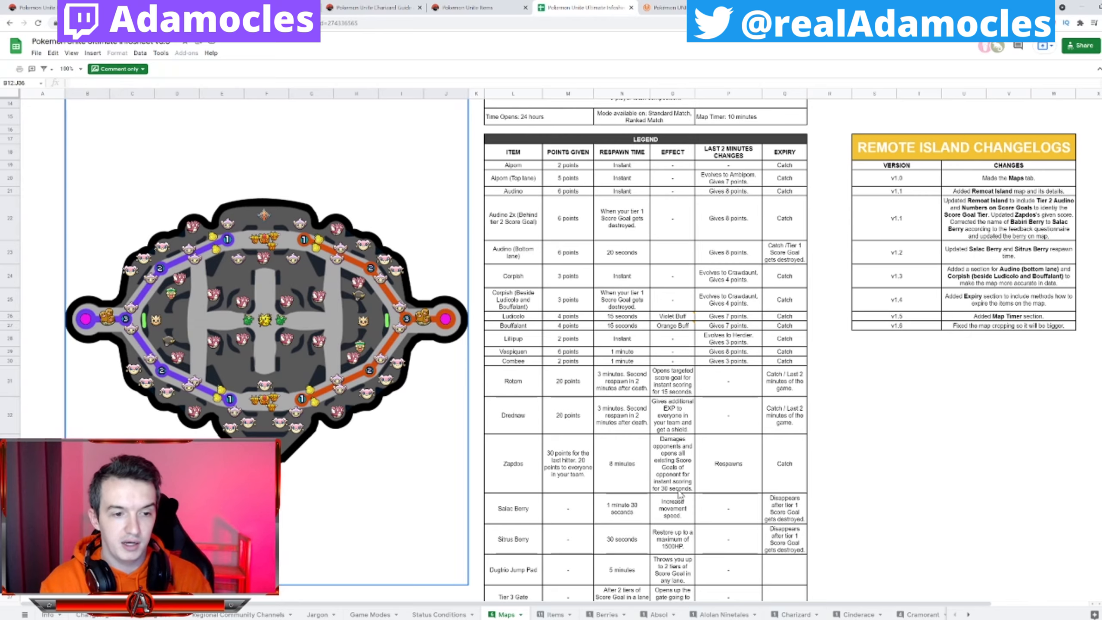
{"action": "mouse_move", "coordinate": [458, 494]}
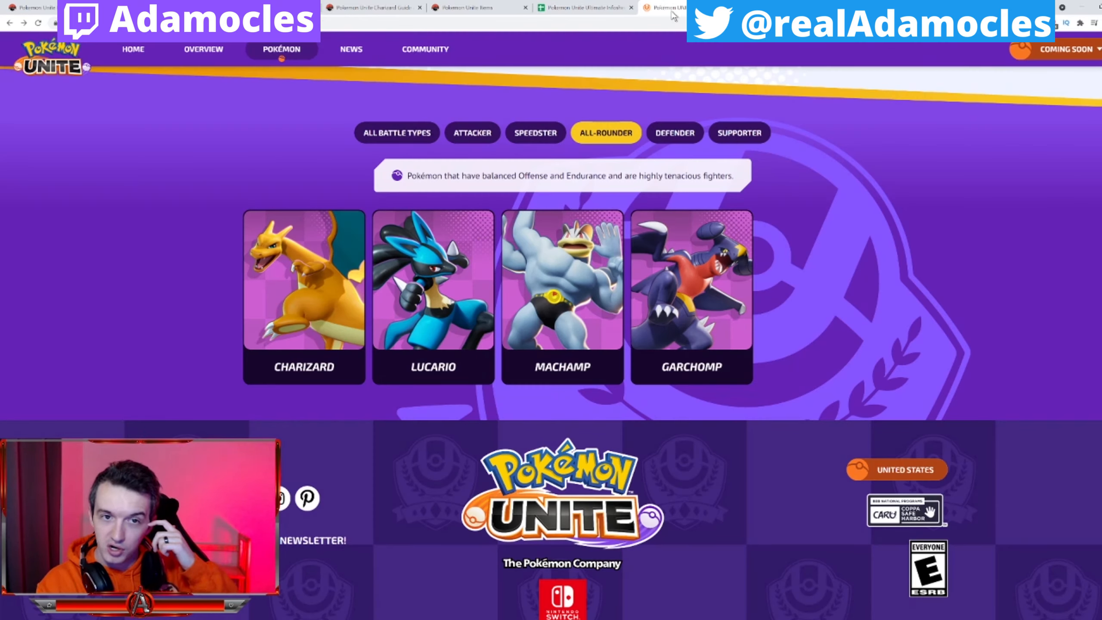
{"action": "mouse_move", "coordinate": [189, 403]}
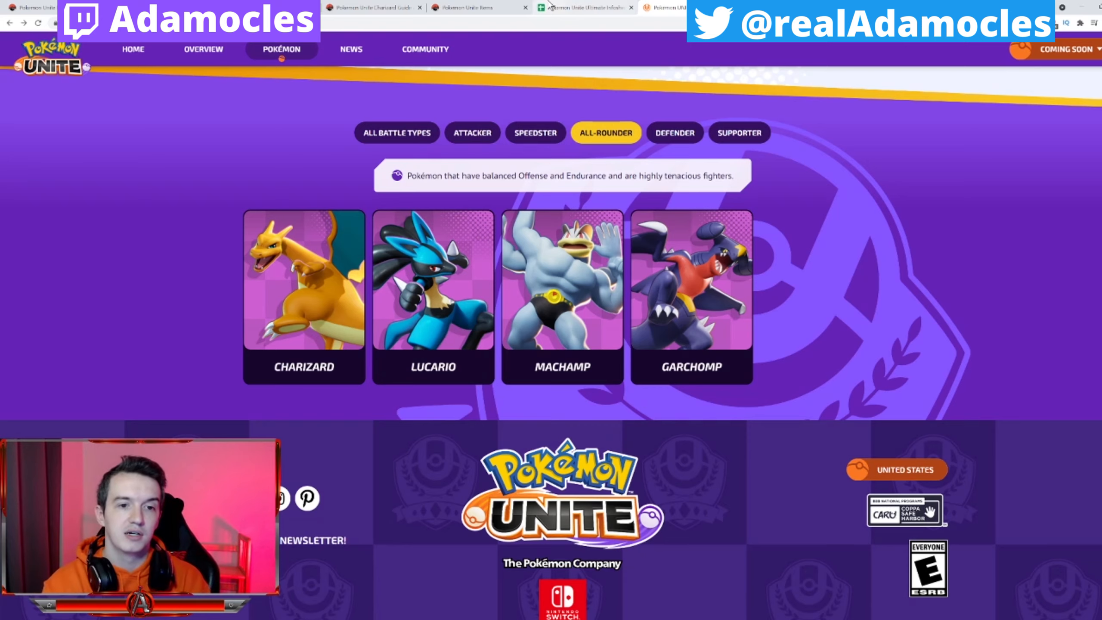
{"action": "mouse_move", "coordinate": [330, 139]}
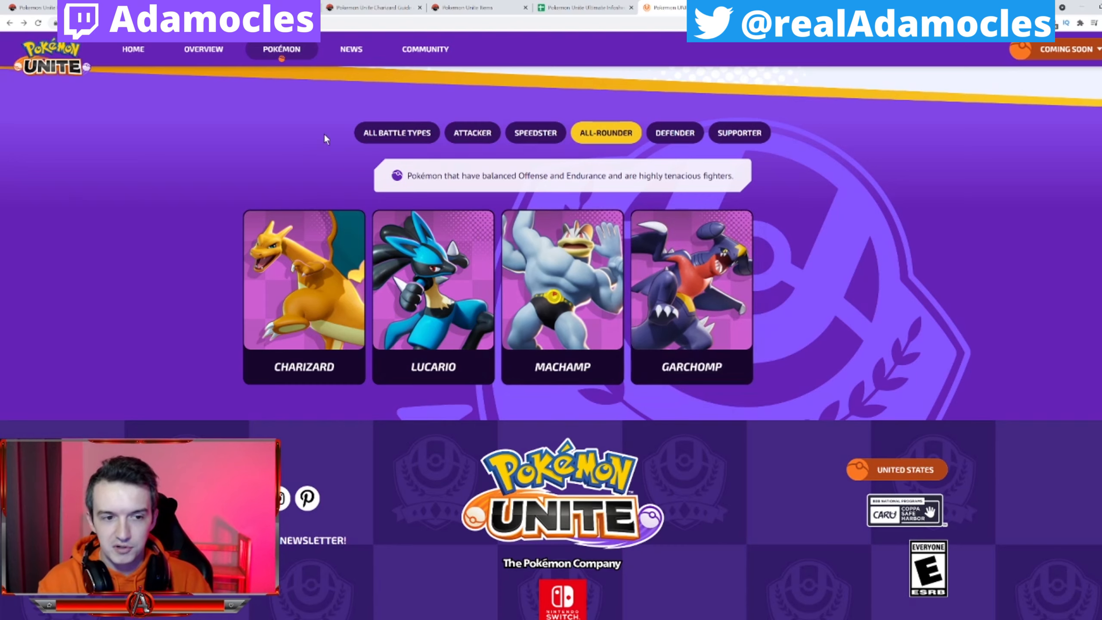
{"action": "mouse_move", "coordinate": [812, 352]}
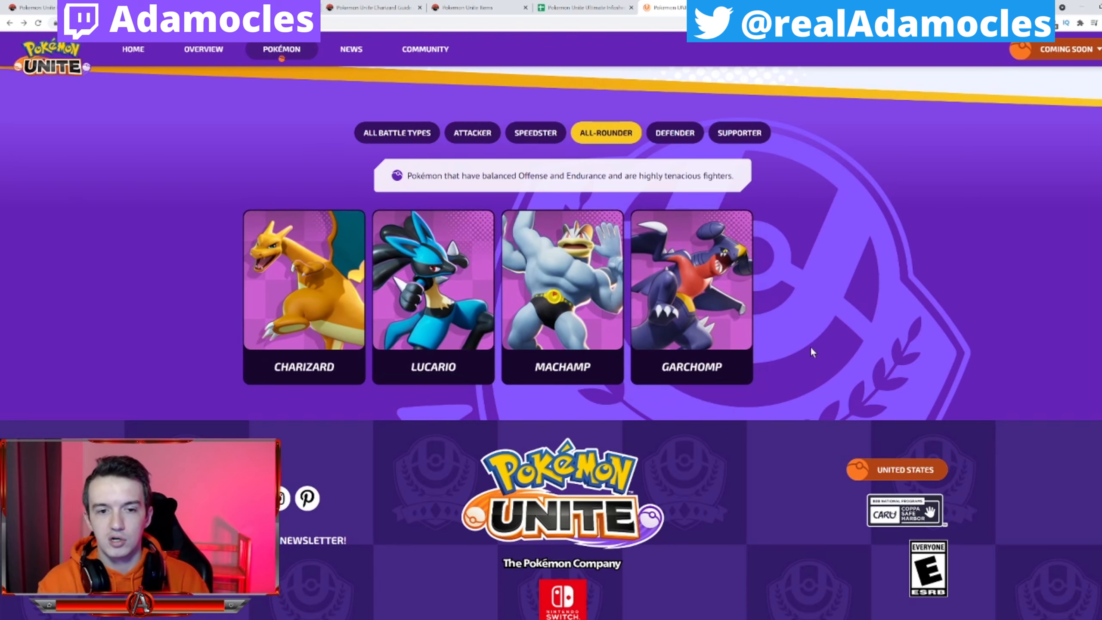